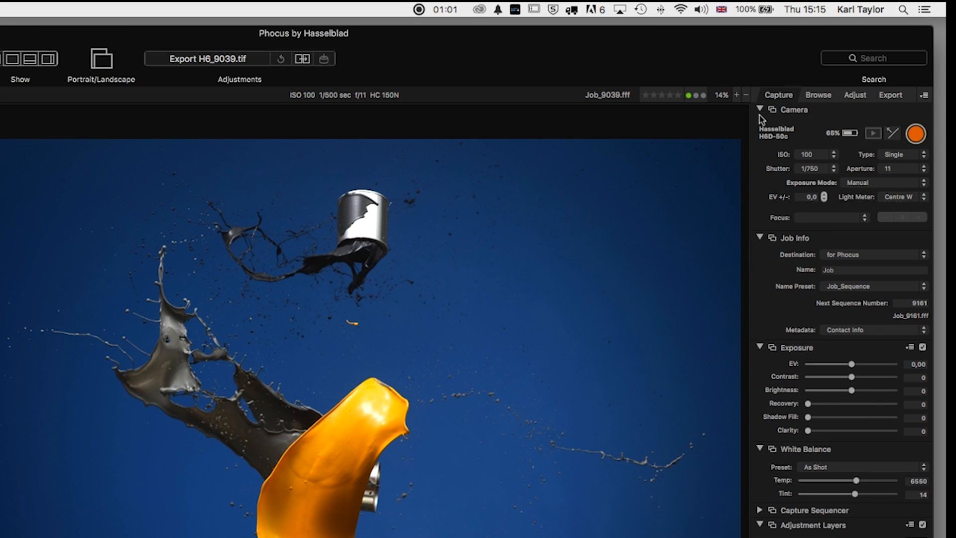
mouse_move(763, 121)
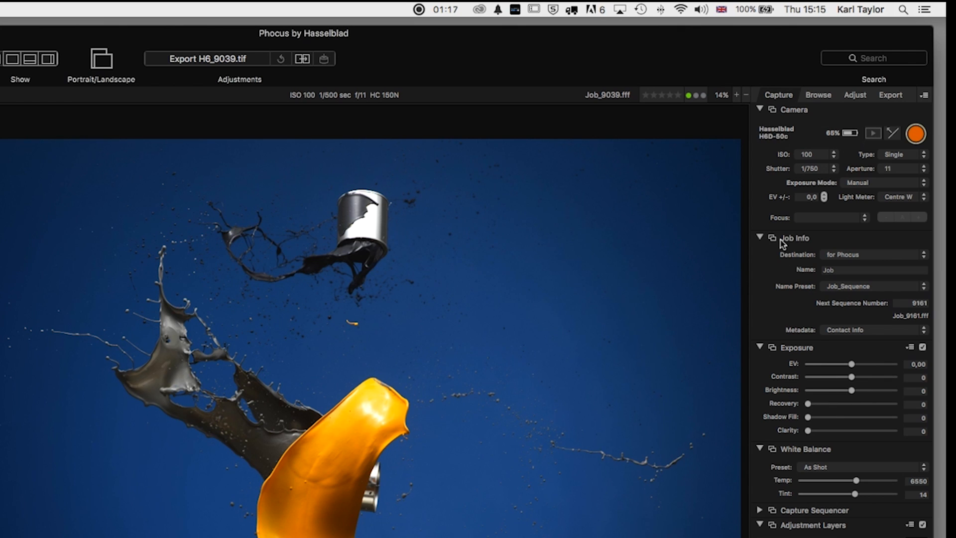
mouse_move(774, 356)
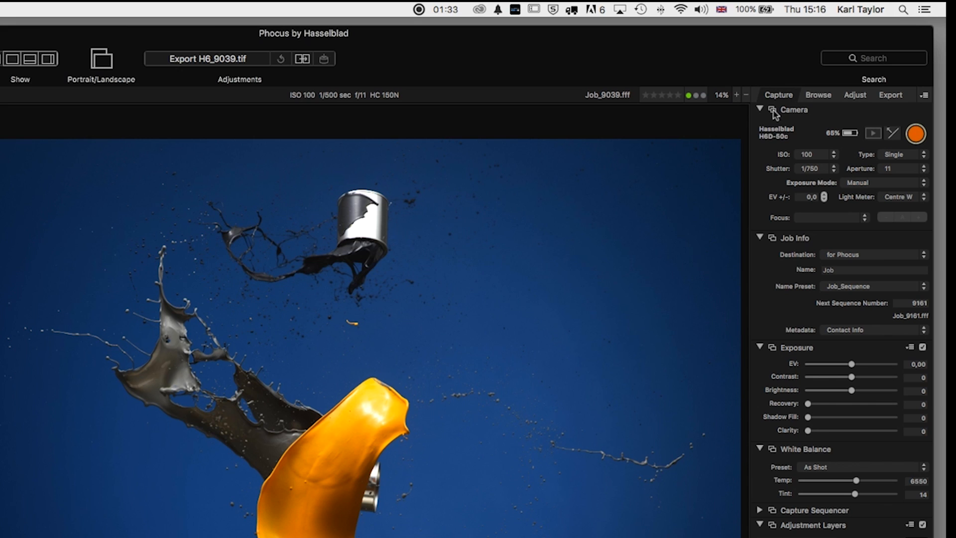
Float the Camera panel as a separate window over the viewer image
left_click(760, 109)
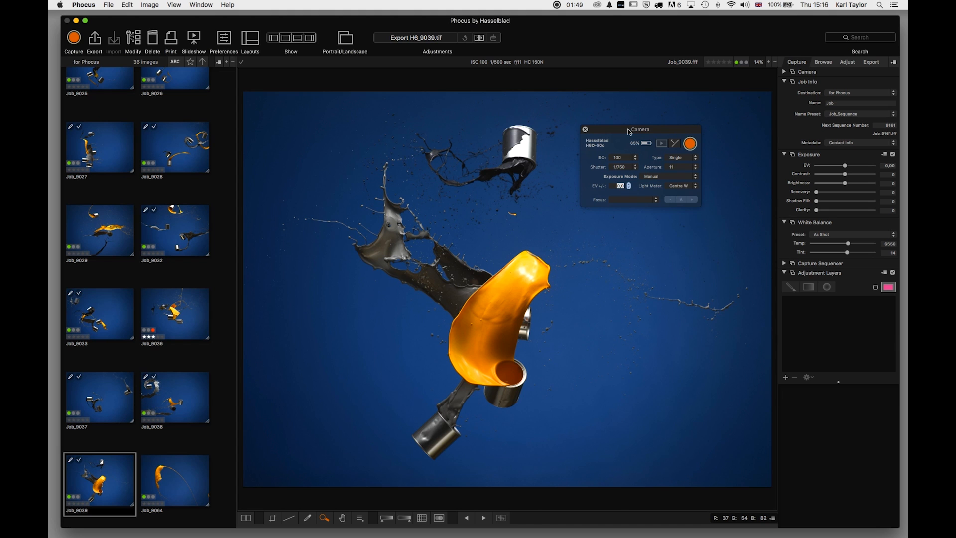
mouse_move(607, 132)
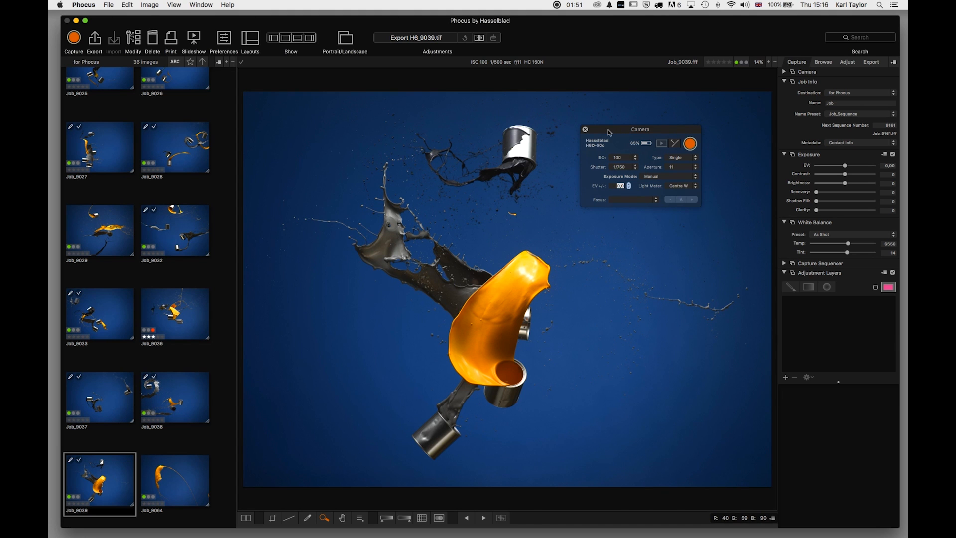
mouse_move(785, 75)
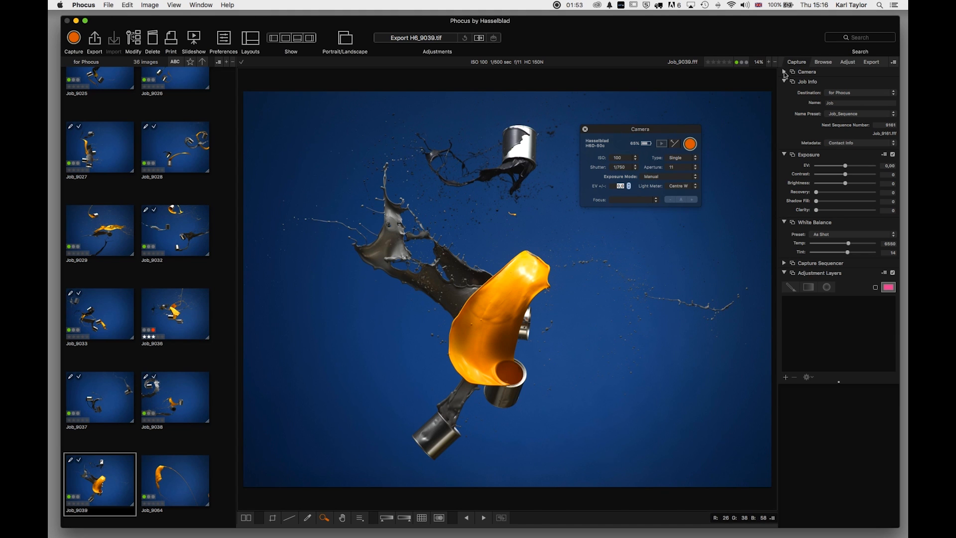